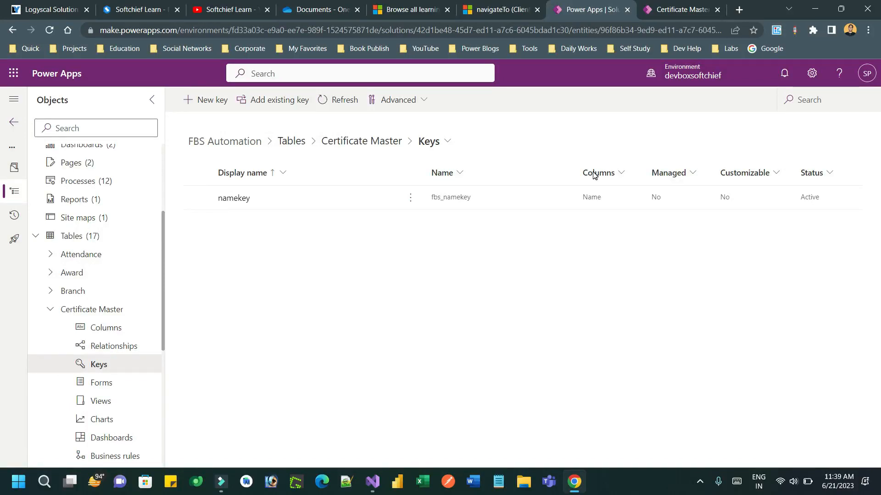
mouse_move(516, 287)
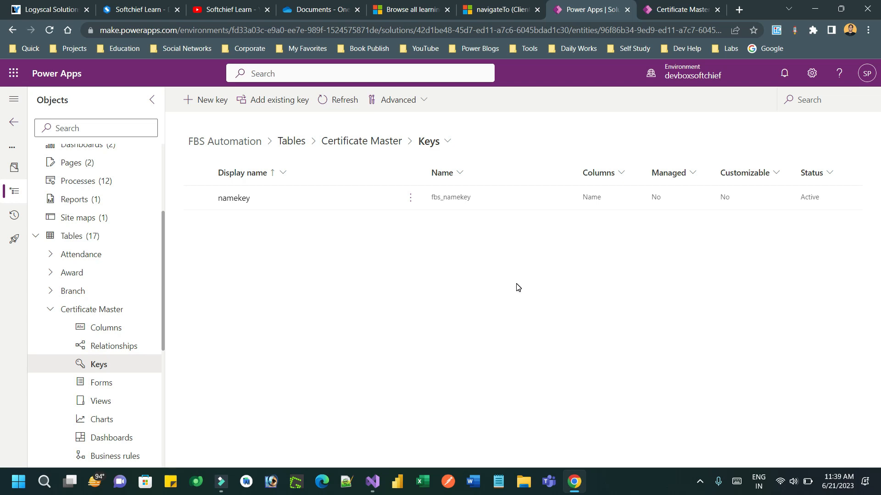
mouse_move(513, 256)
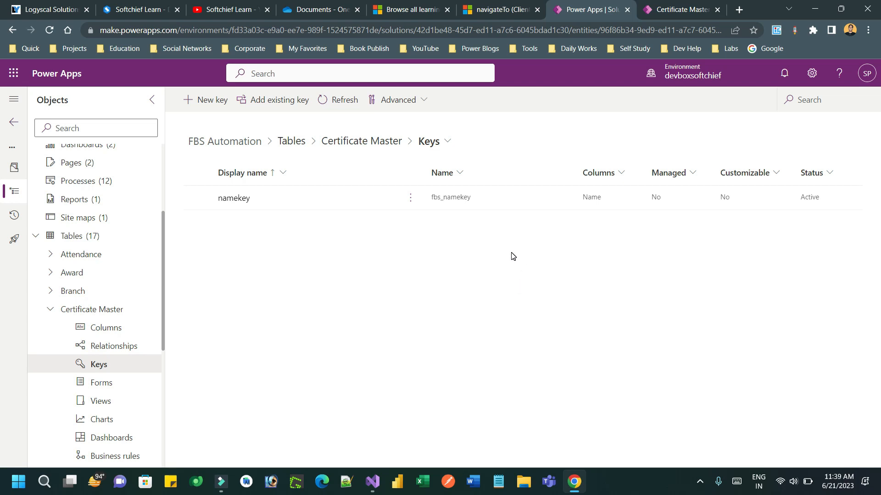
mouse_move(592, 152)
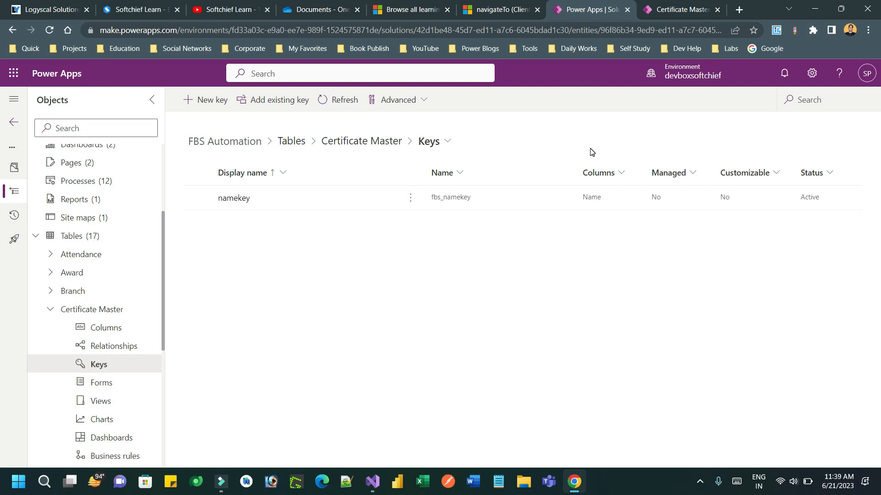
mouse_move(553, 235)
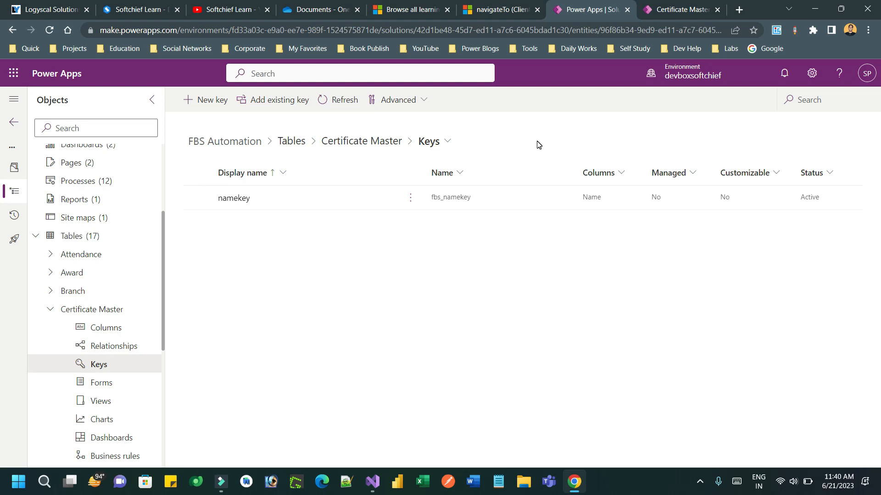
mouse_move(428, 245)
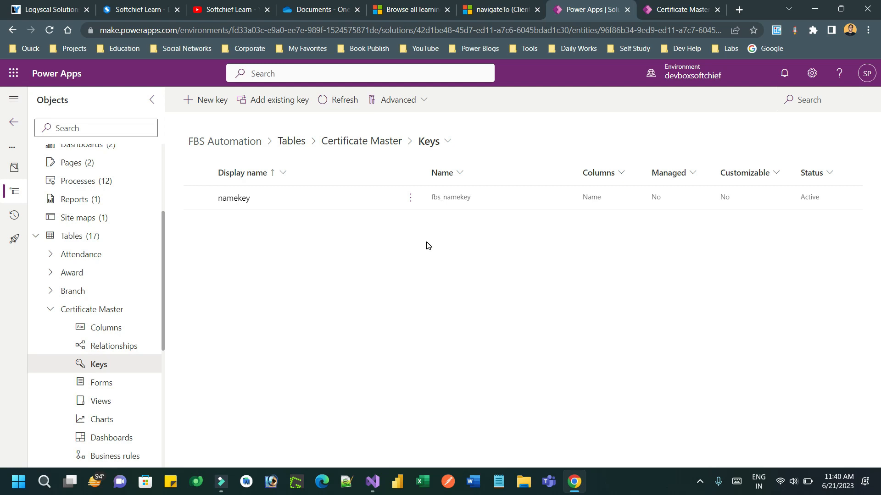
mouse_move(180, 315)
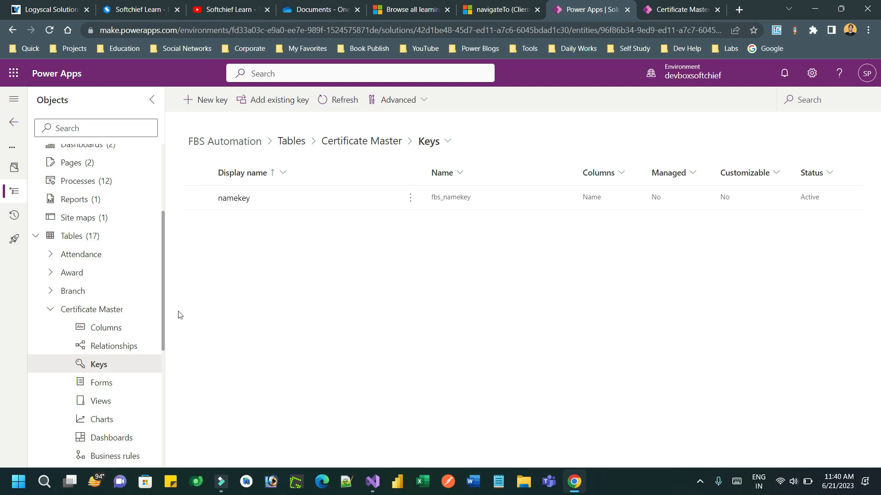
mouse_move(138, 317)
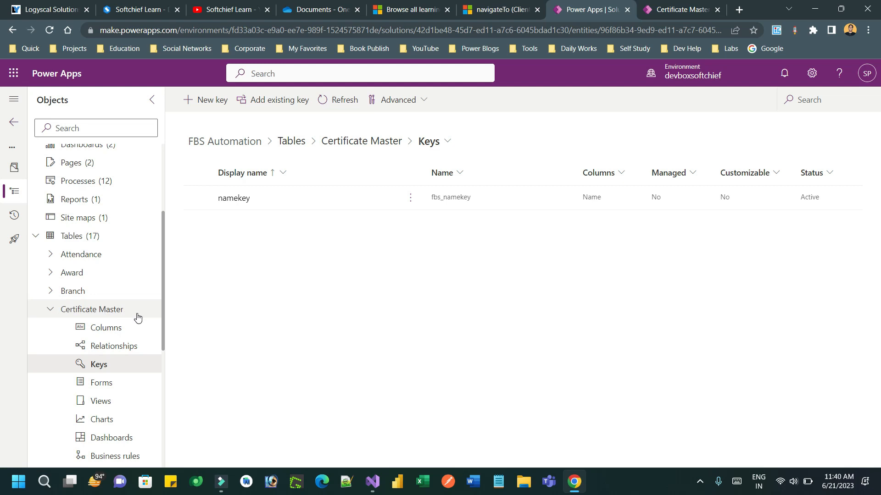
mouse_move(115, 368)
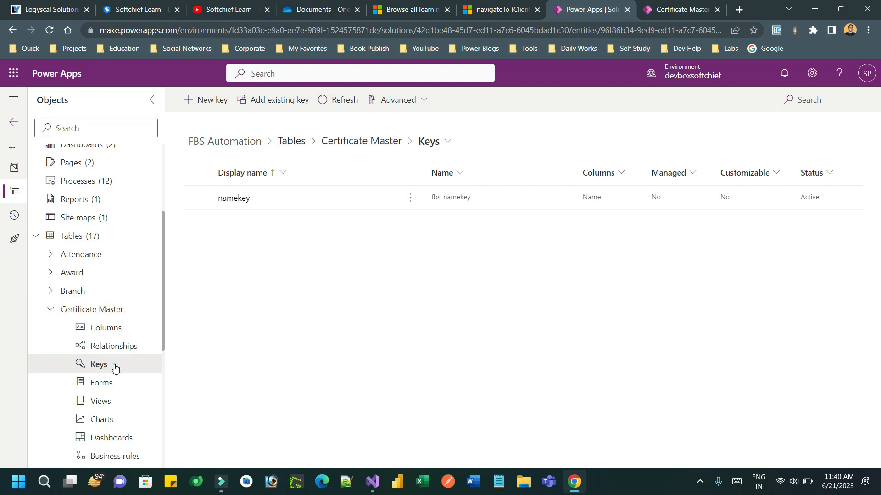
mouse_move(217, 103)
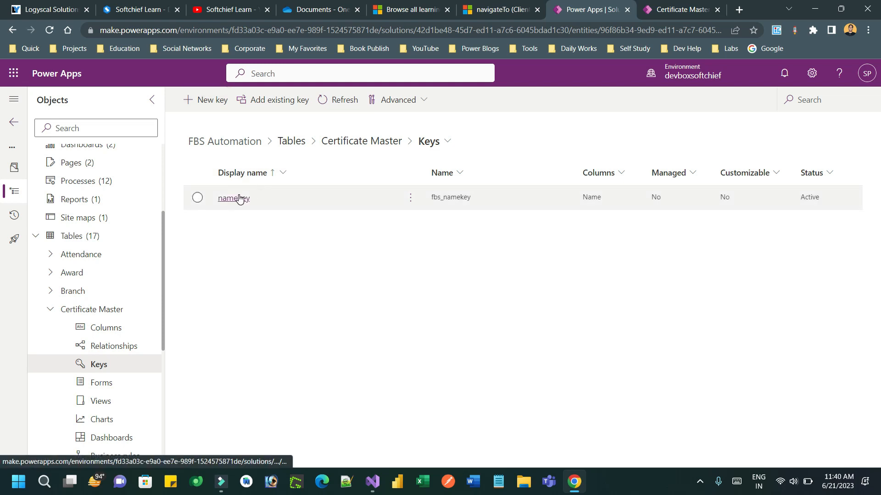
Open the namekey key's details and highlight its schema name fbs_namekey, covering the Name column.
left_click(232, 198)
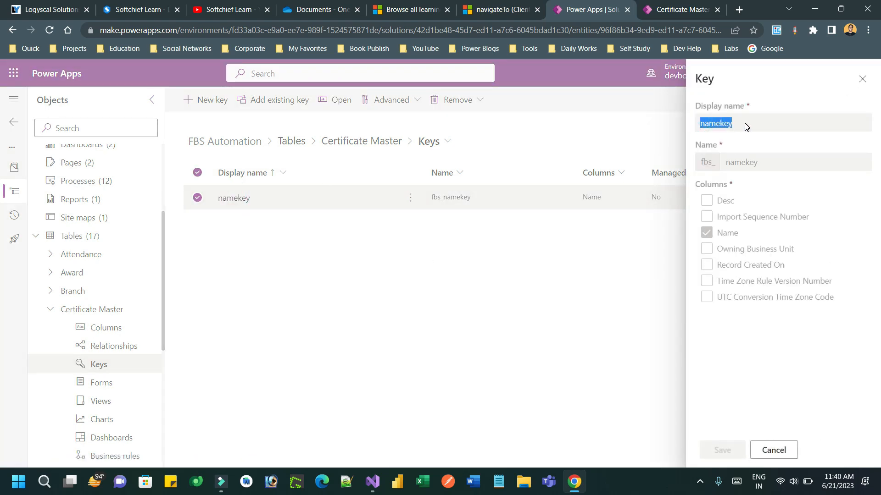
mouse_move(725, 123)
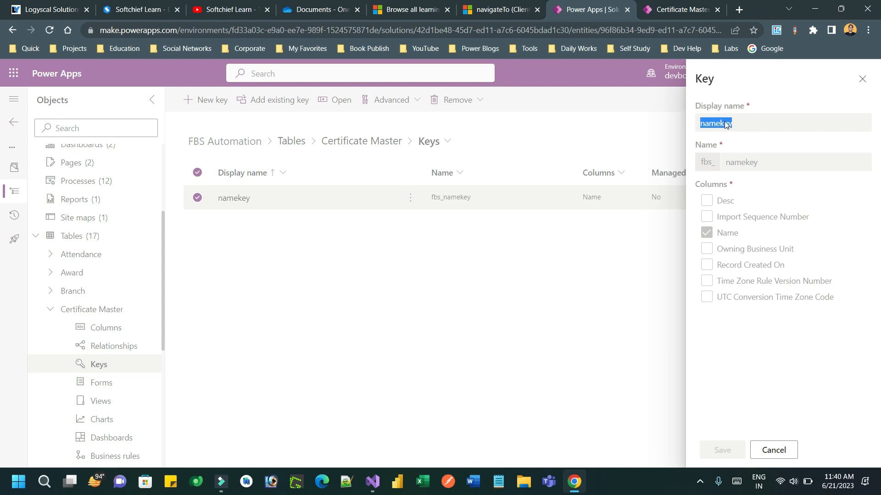
mouse_move(705, 167)
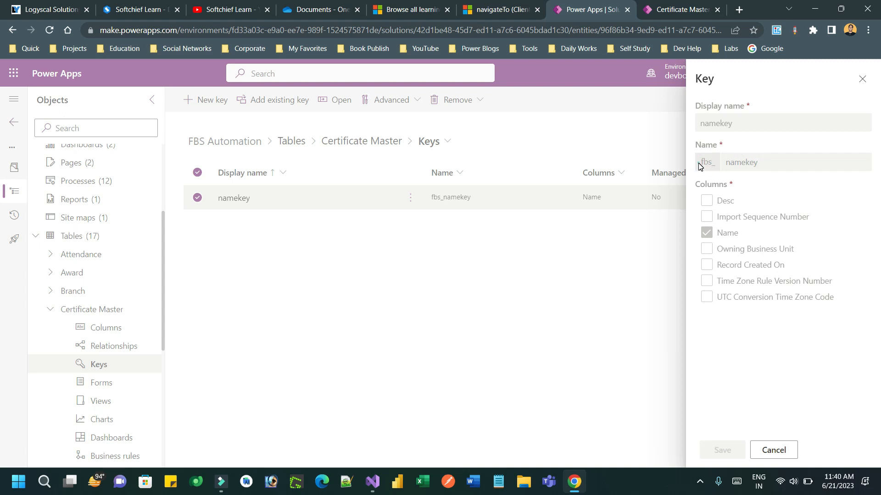
double_click(741, 162)
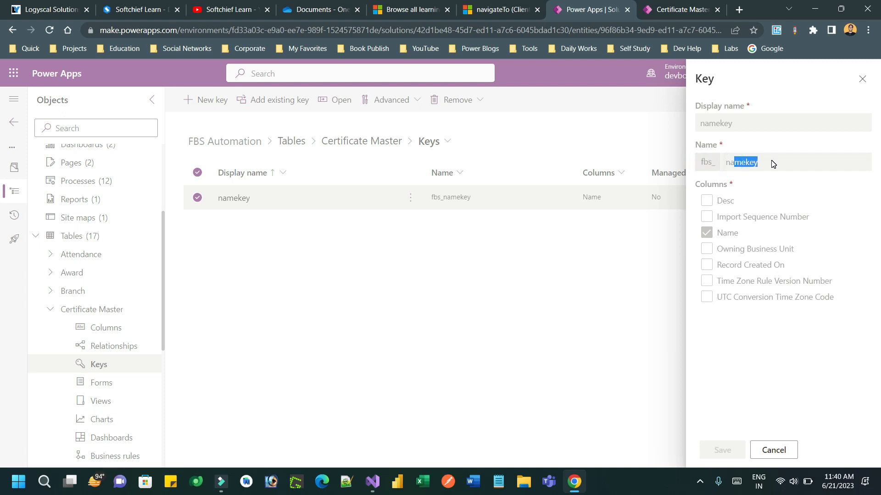
left_click(707, 232)
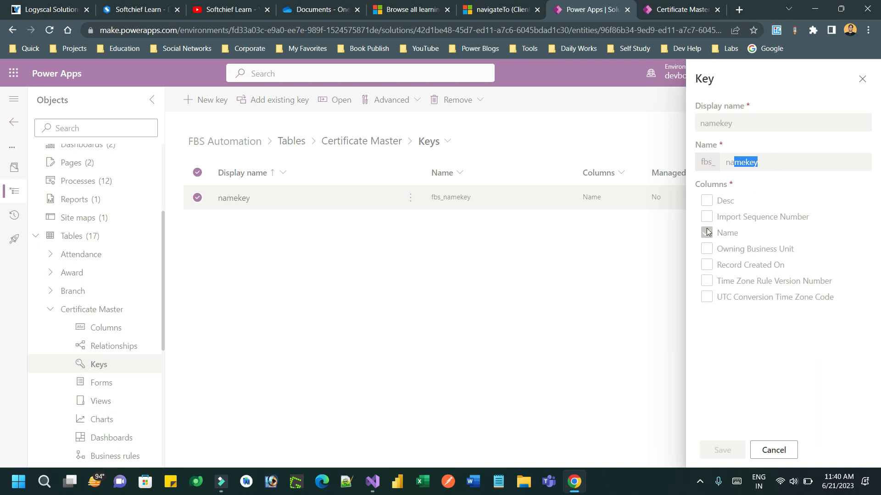
left_click(706, 232)
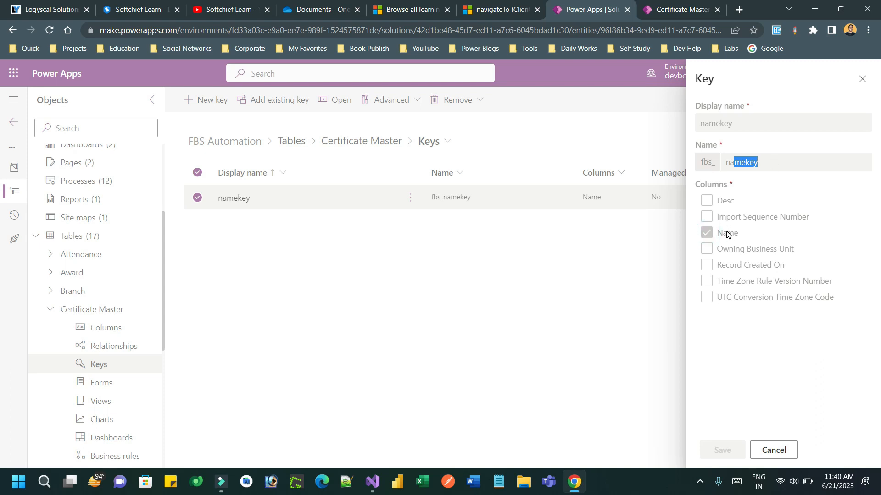
mouse_move(726, 233)
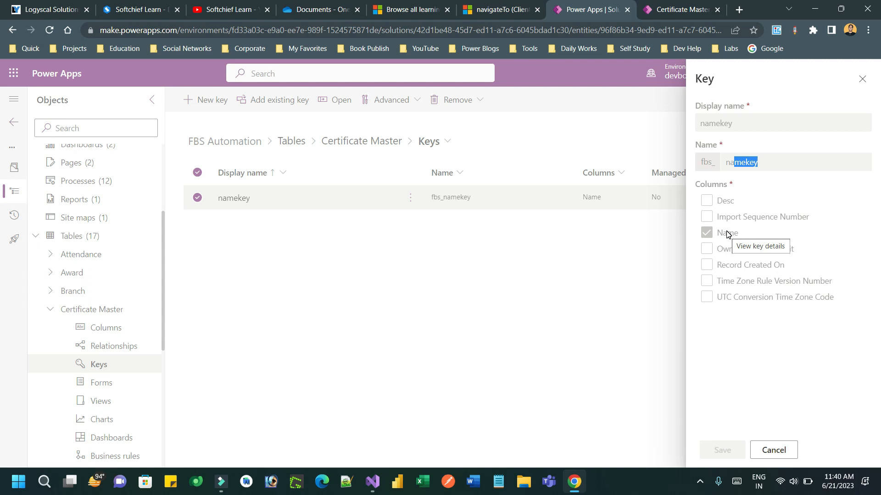
mouse_move(683, 228)
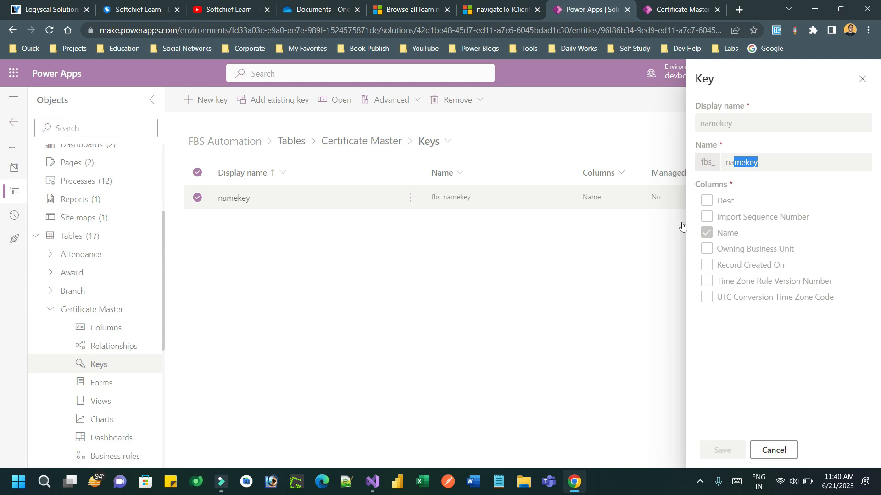
mouse_move(732, 225)
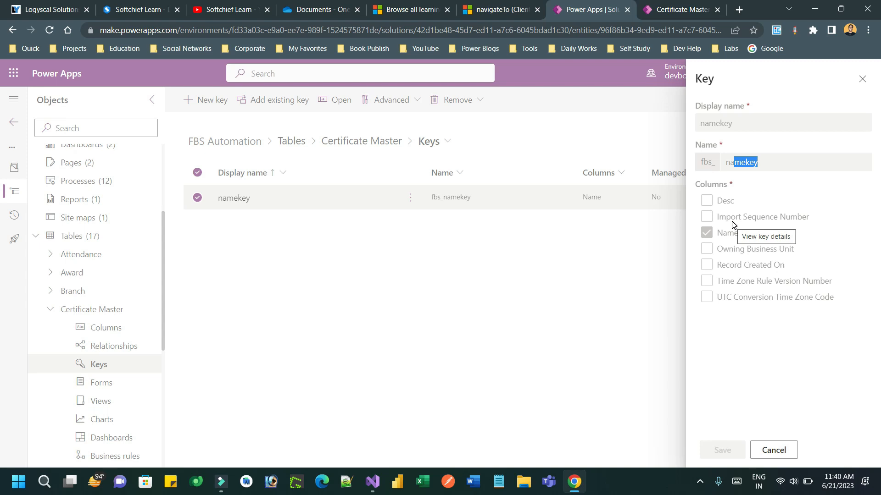
mouse_move(733, 230)
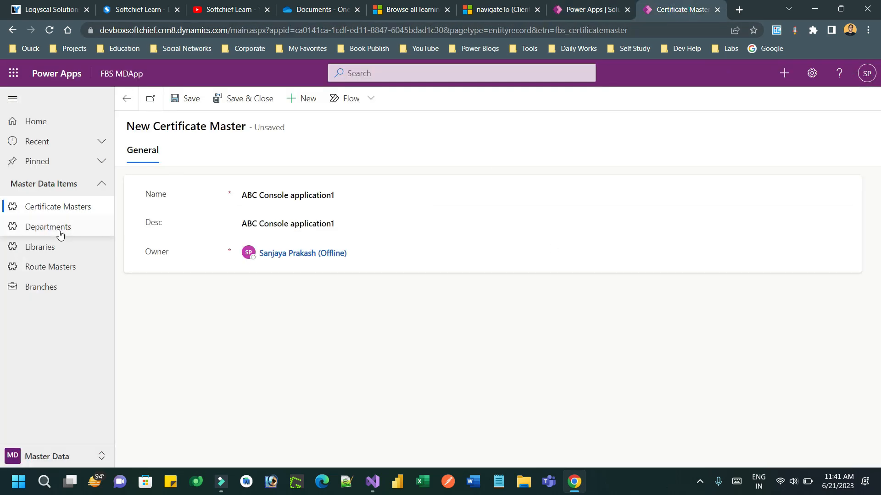
Discard the unsaved draft, copy the existing Certificate 1 name, and begin a new Certificate Master.
left_click(48, 226)
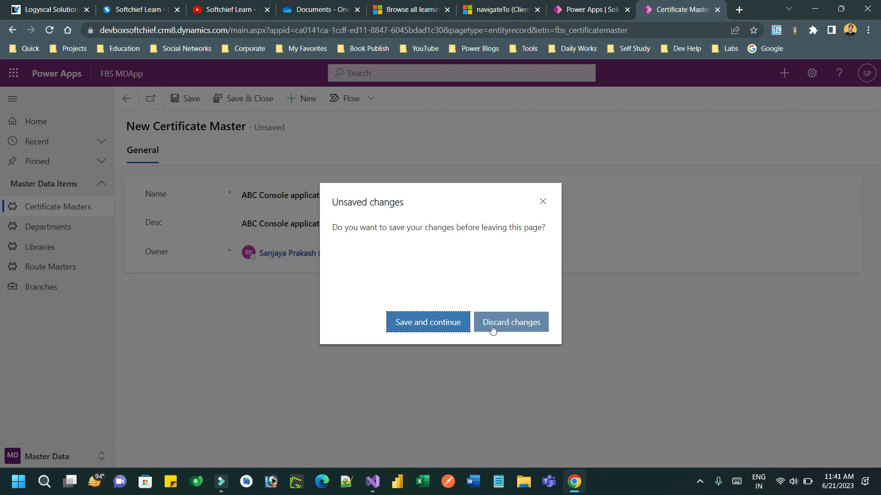
left_click(510, 322)
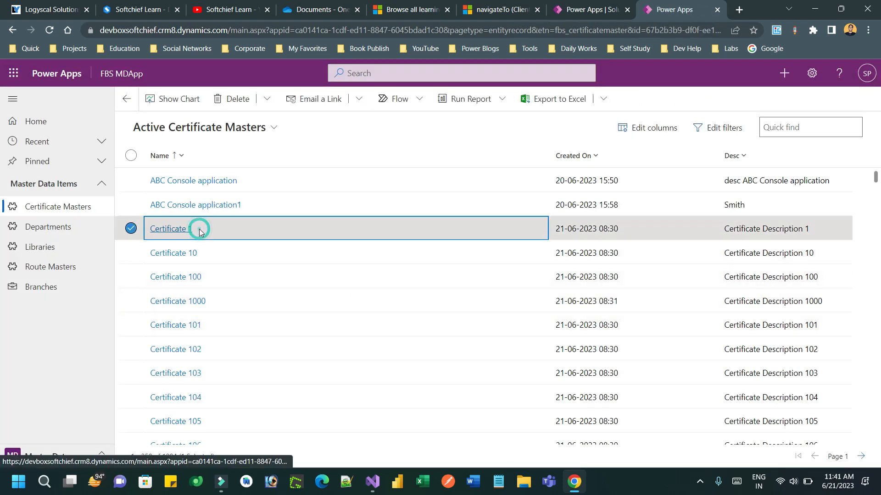
left_click(166, 228)
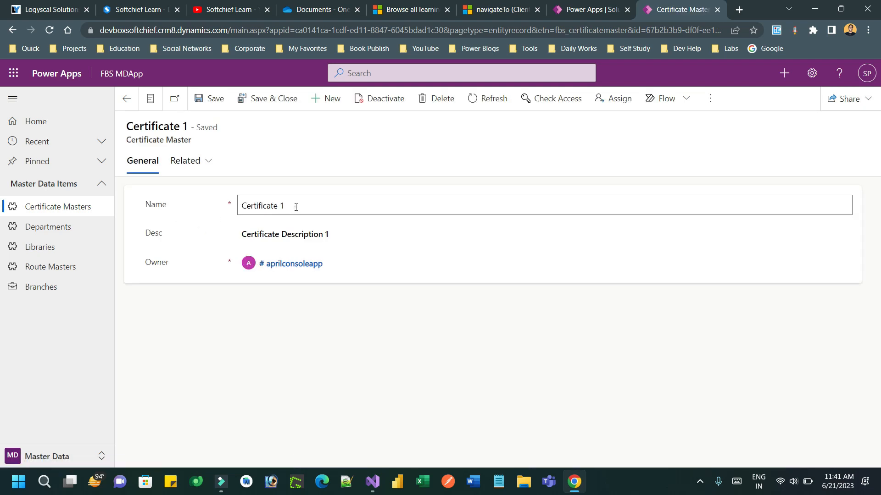
triple_click(262, 205)
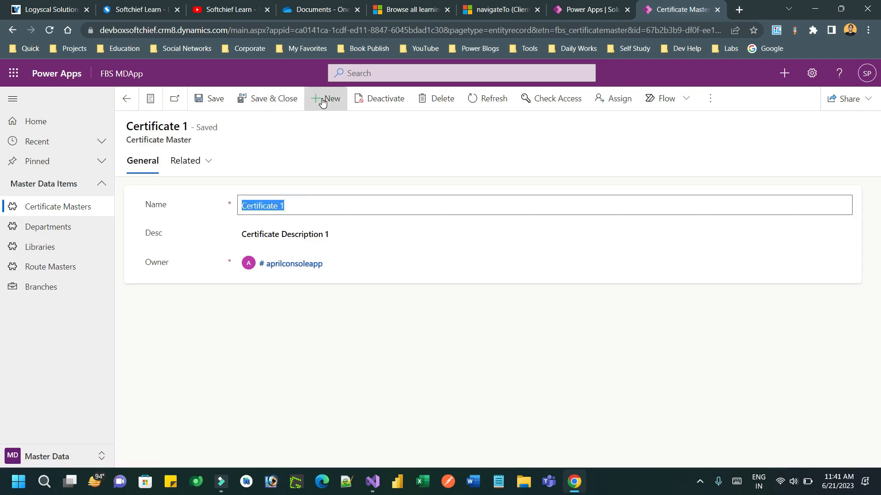
left_click(326, 98)
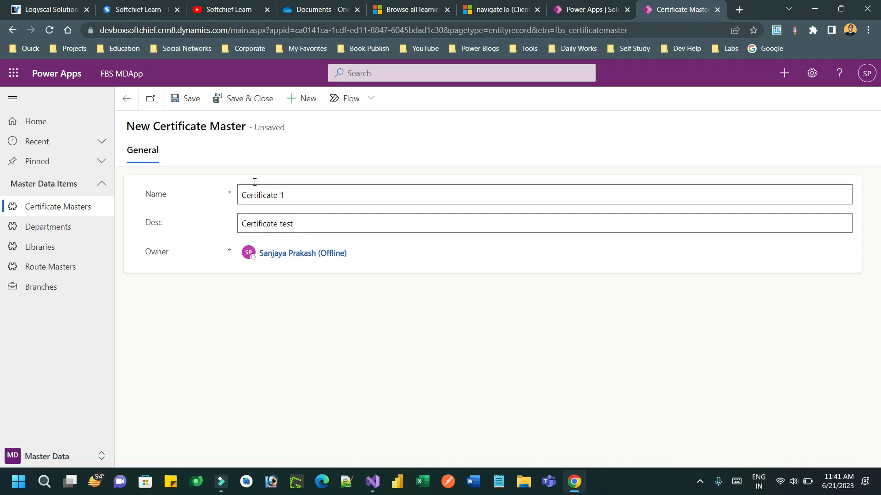
left_click(191, 98)
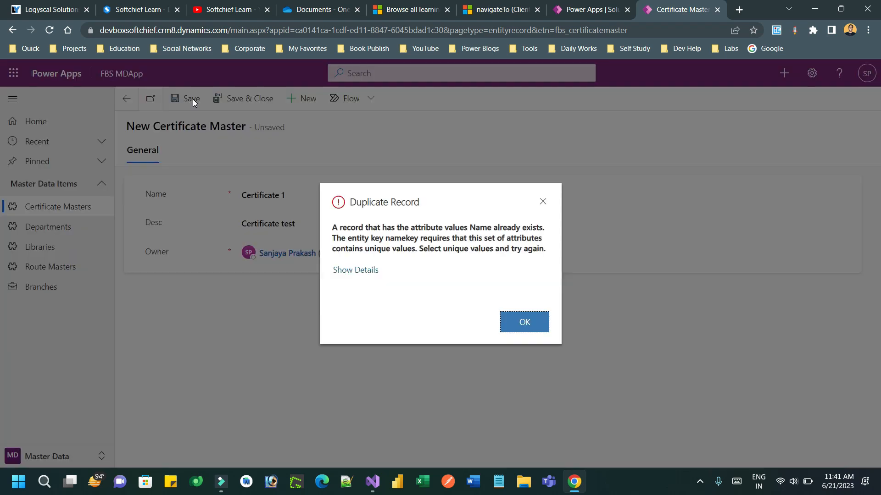
double_click(410, 228)
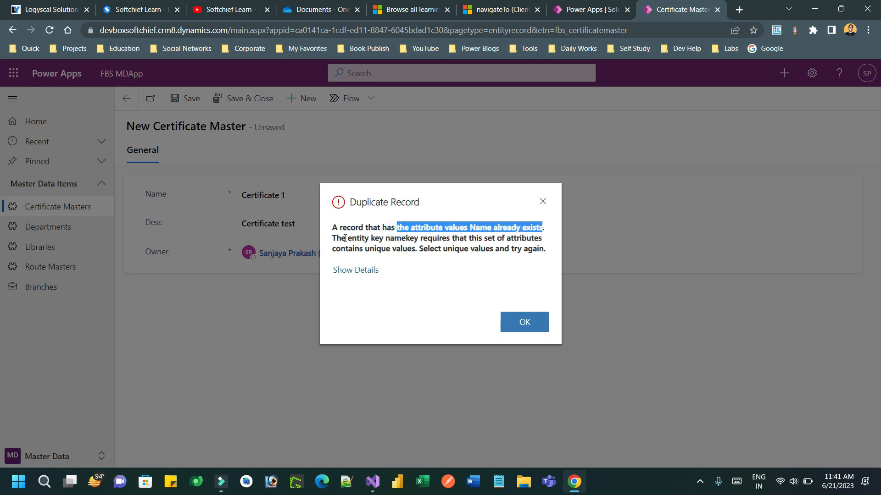
double_click(400, 238)
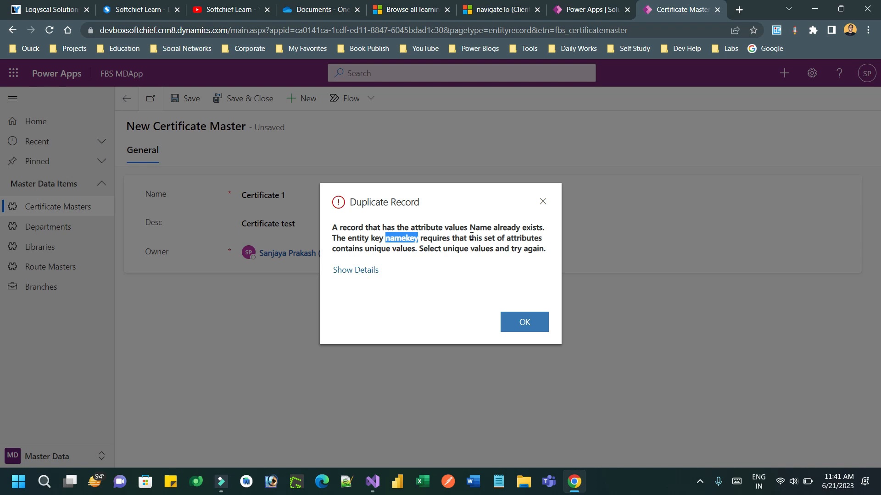
double_click(460, 238)
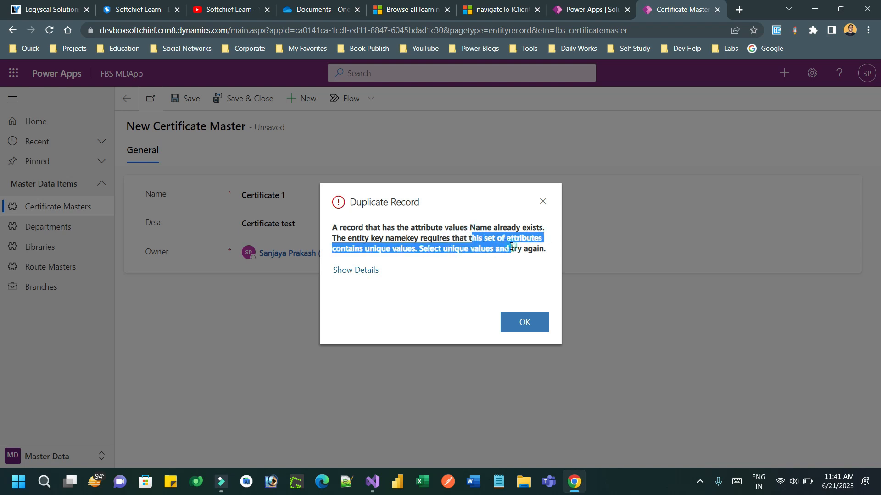
left_click(523, 322)
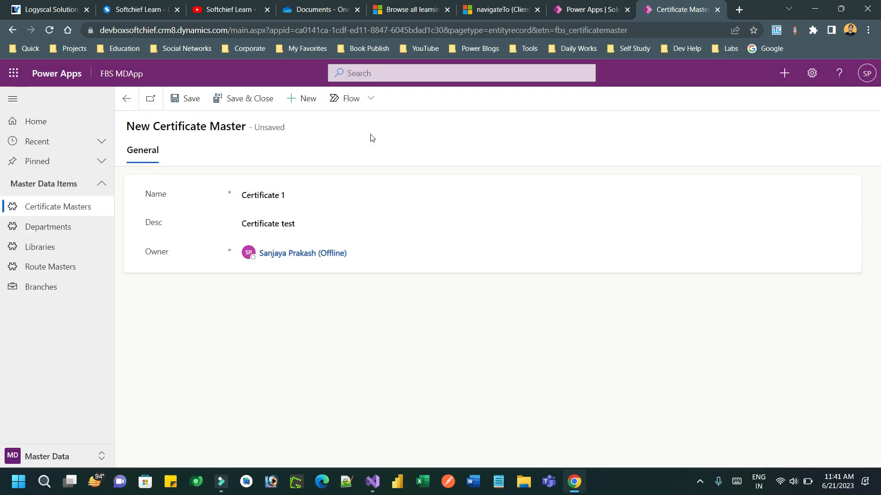
mouse_move(127, 98)
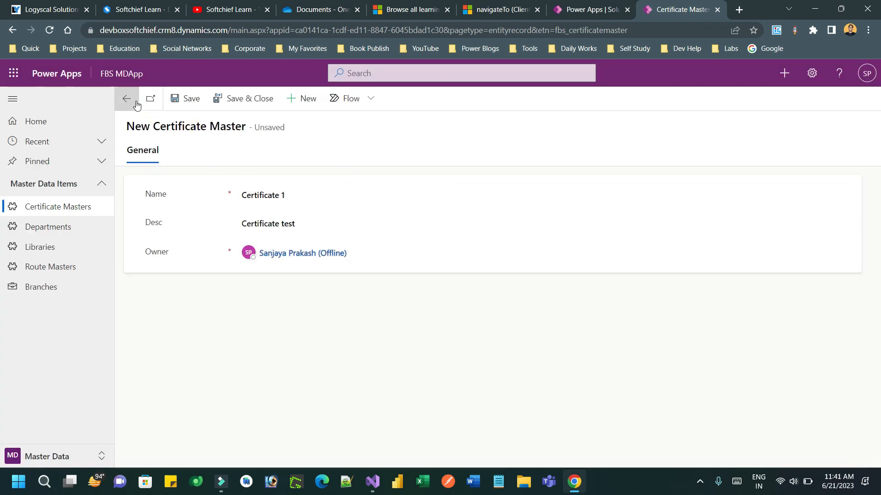
Discard the duplicate Certificate 1 record and reopen the namekey key's details from the keys page.
left_click(126, 98)
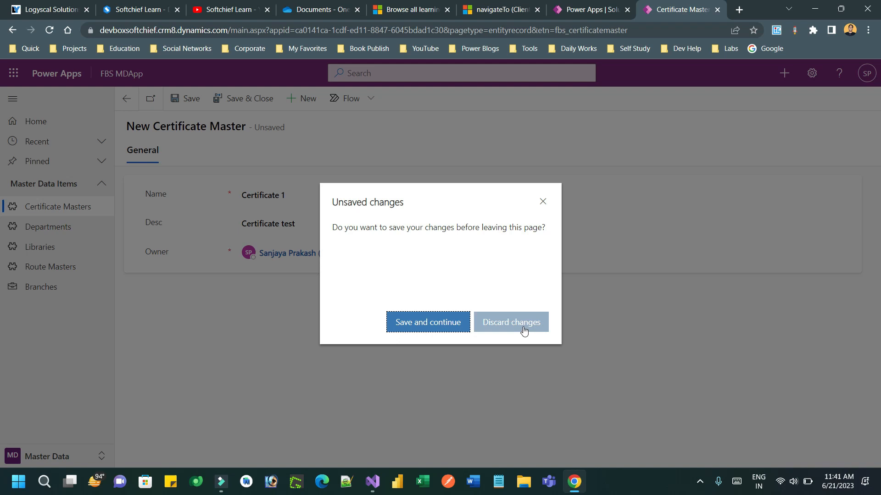
left_click(427, 322)
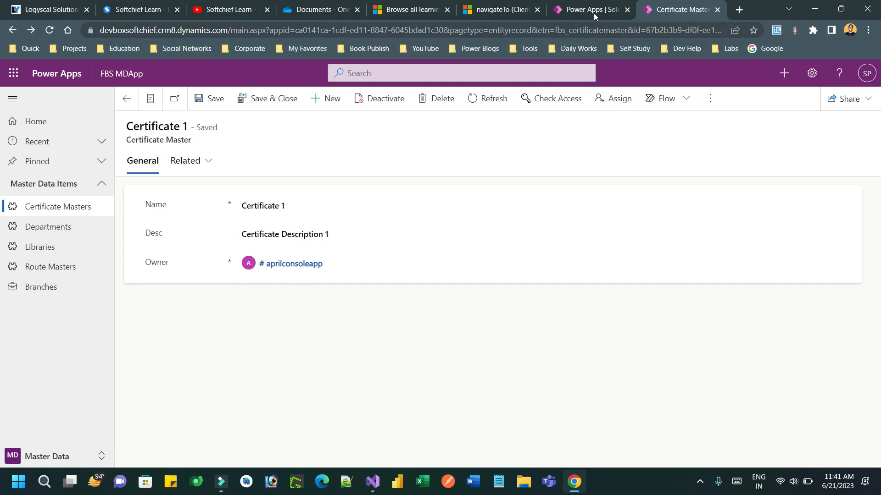
left_click(588, 9)
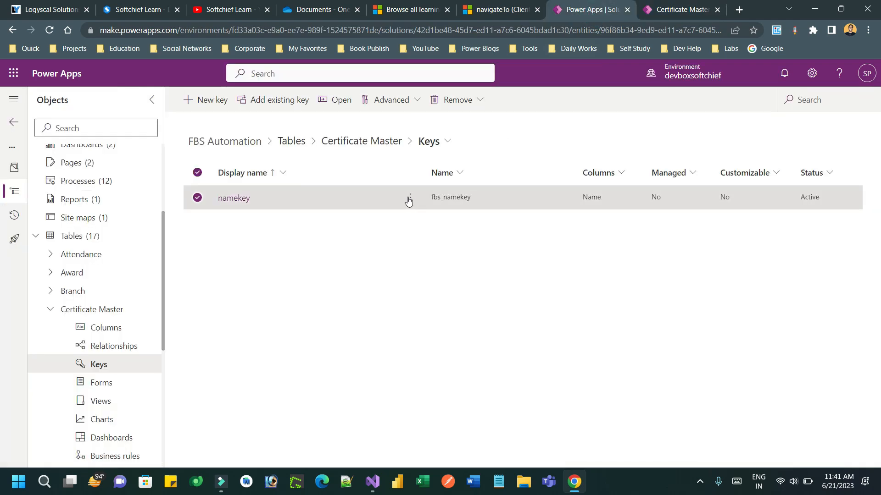
left_click(408, 200)
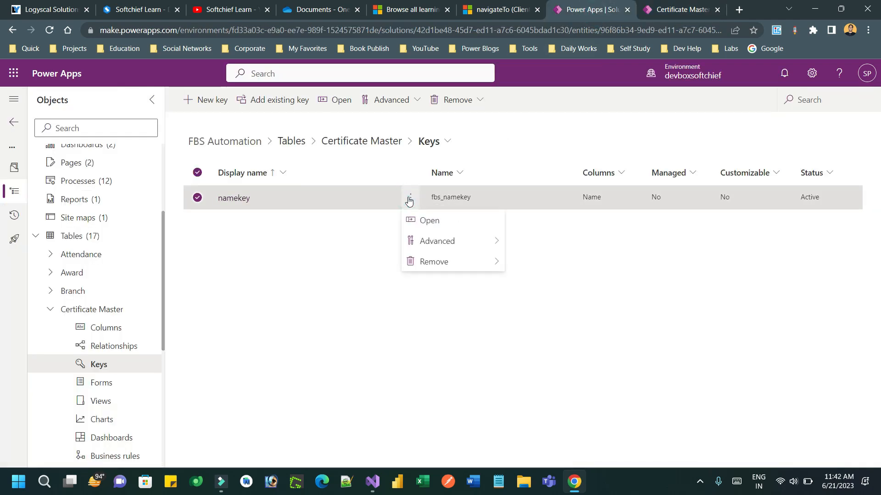
left_click(428, 220)
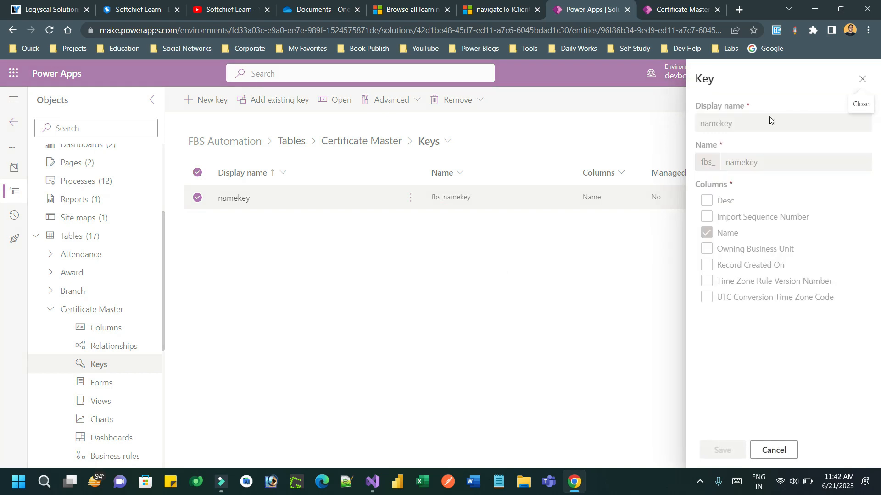
mouse_move(644, 352)
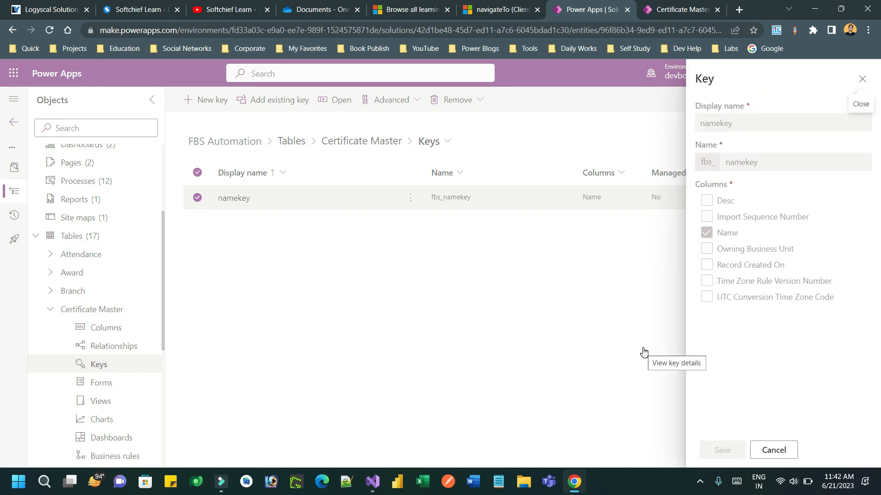